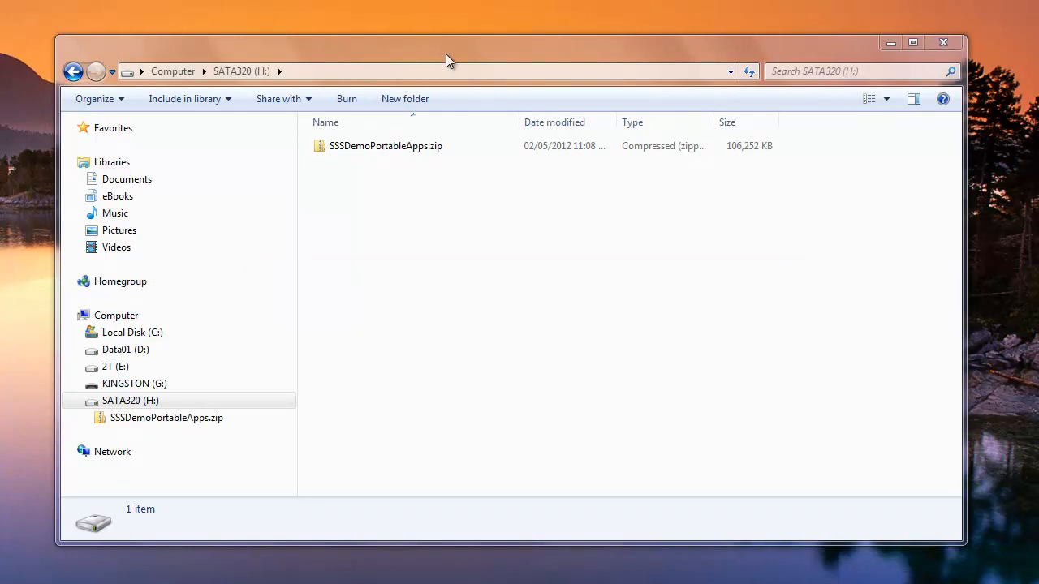
Extract SSSDemoPortableApps.zip to the H:\SSSDemoPortableApps destination via Extract All.
right_click(386, 146)
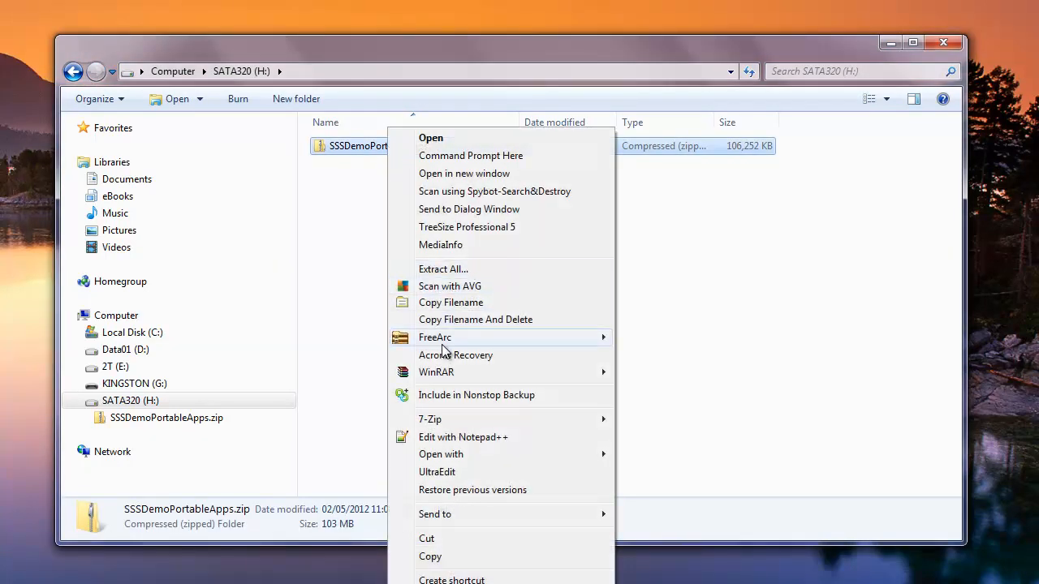
left_click(444, 269)
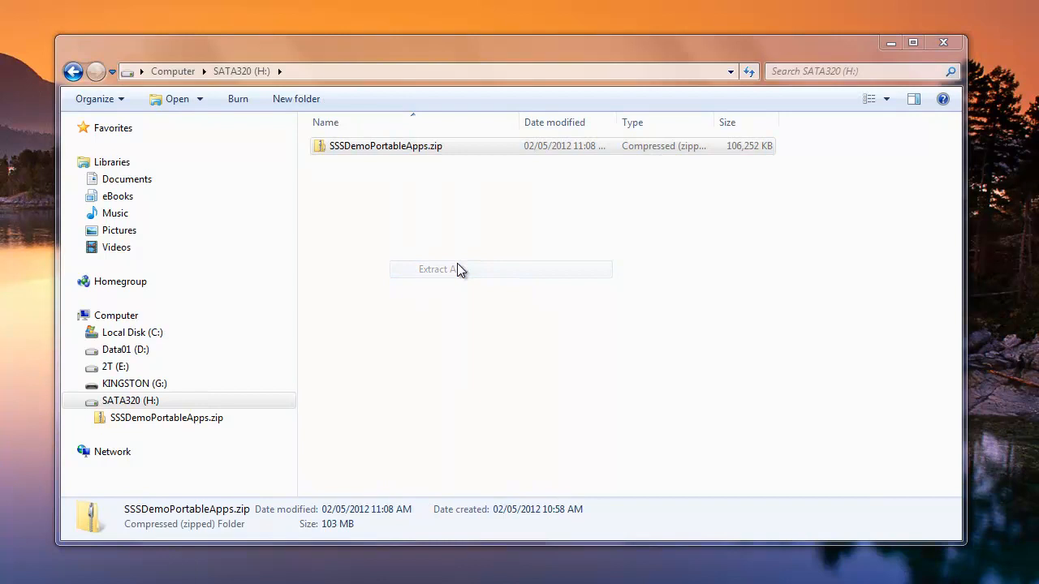
left_click(435, 270)
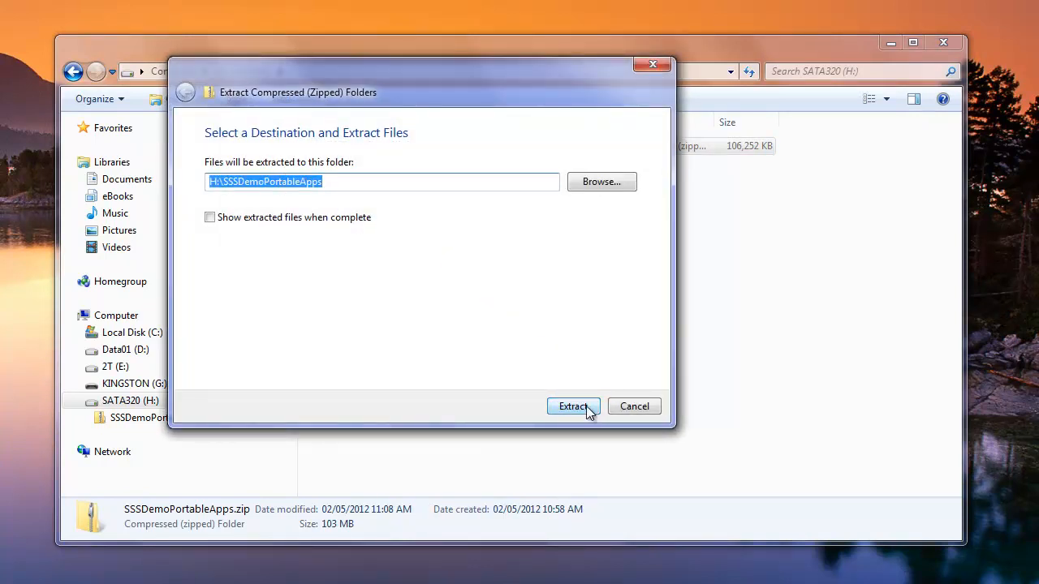
left_click(573, 406)
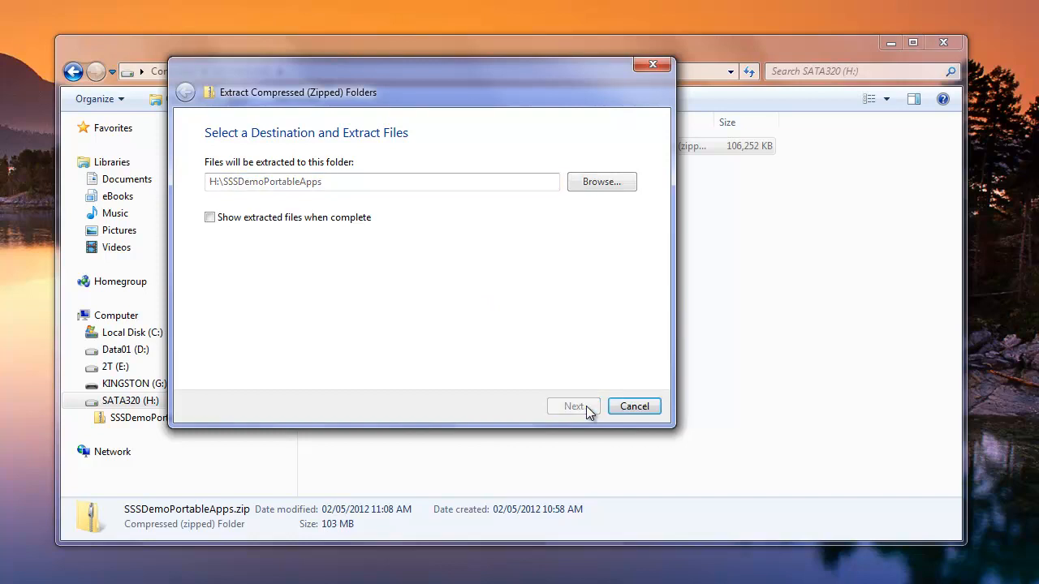
left_click(575, 406)
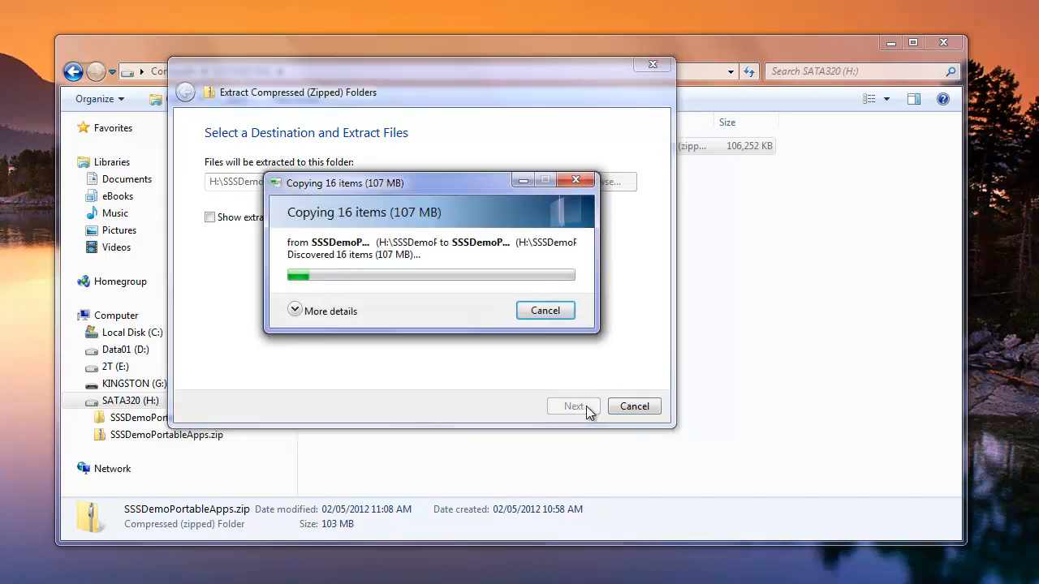
left_click(573, 406)
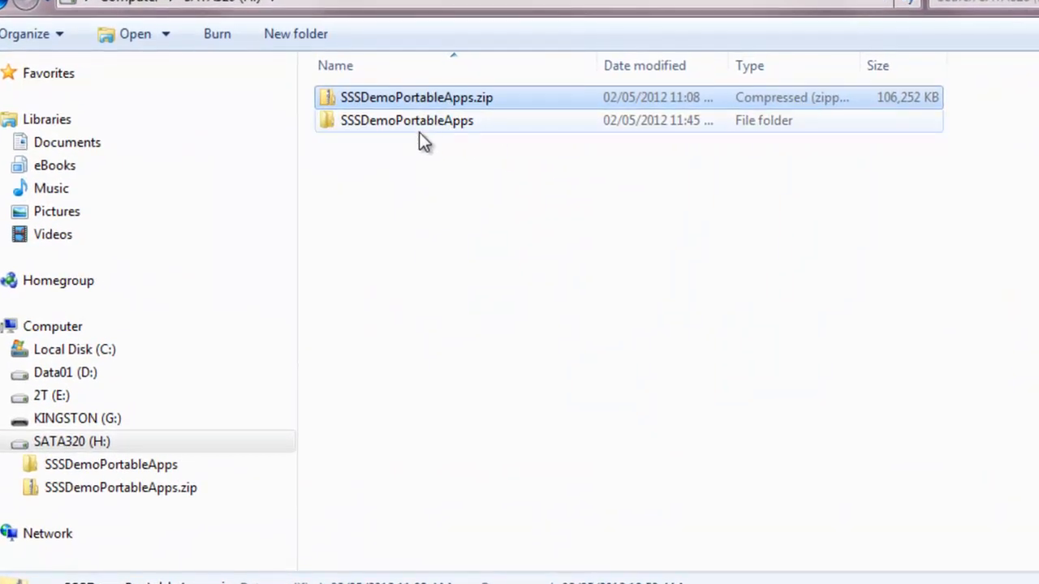
Enter the SSSDemoPortableApps folder showing Portables, SSS Runtime, Volumes, Start.exe and Start.ini.
left_click(406, 121)
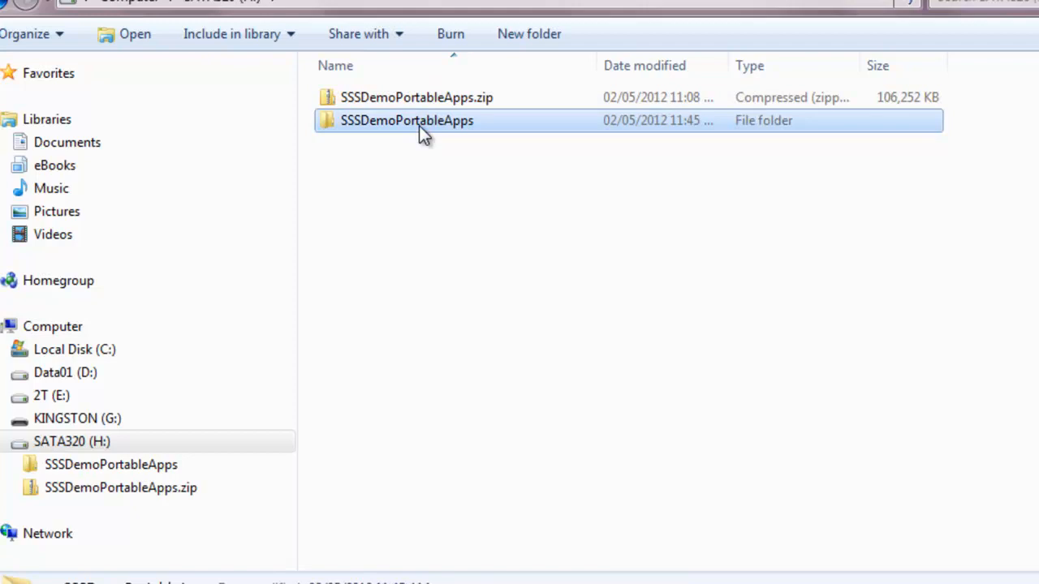
double_click(407, 120)
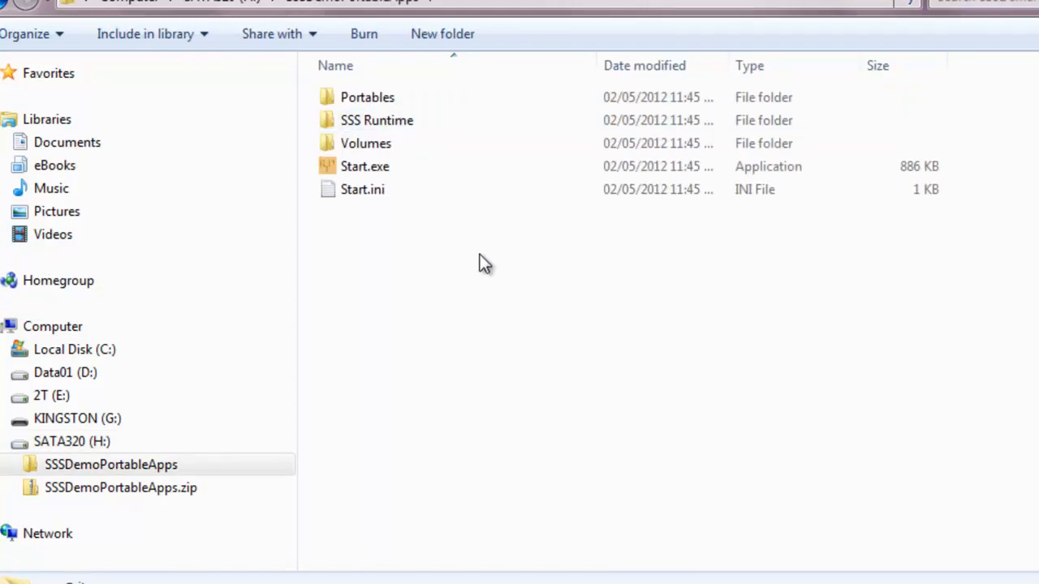
mouse_move(364, 166)
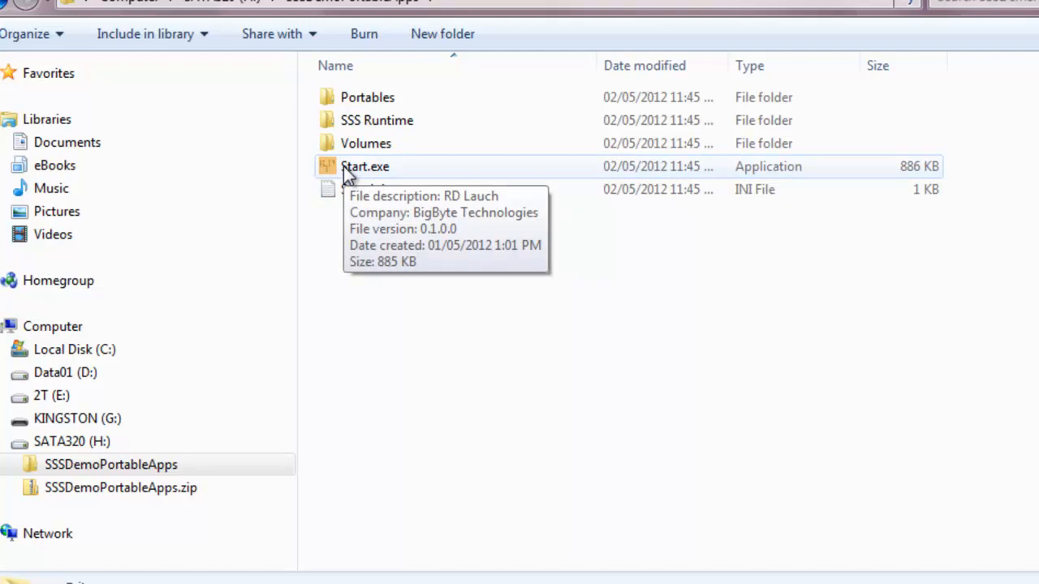
Run Start.exe and SssTC.exe with 'Always ask before opening this file' unticked for both.
double_click(363, 166)
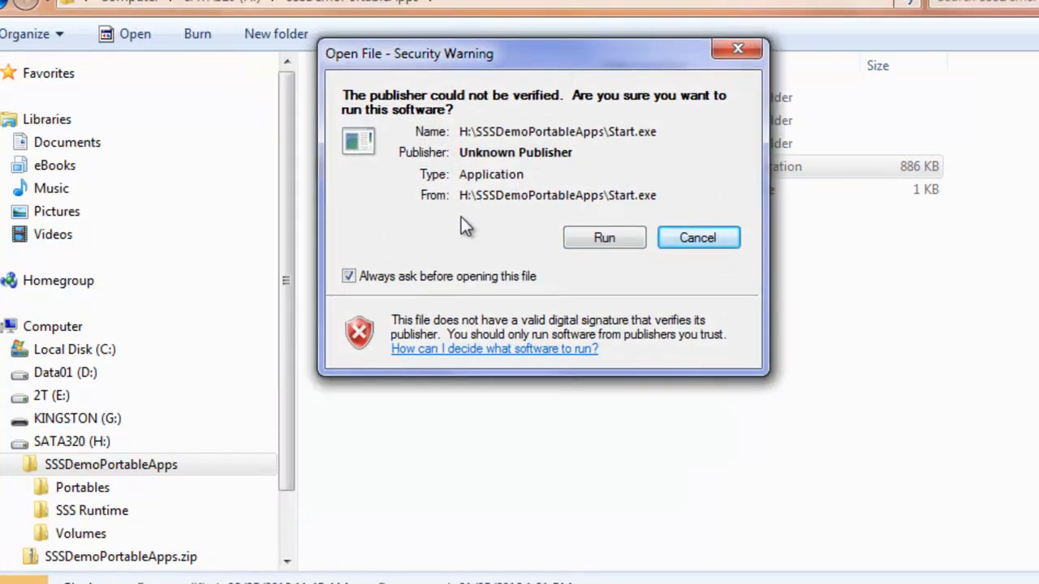
mouse_move(409, 268)
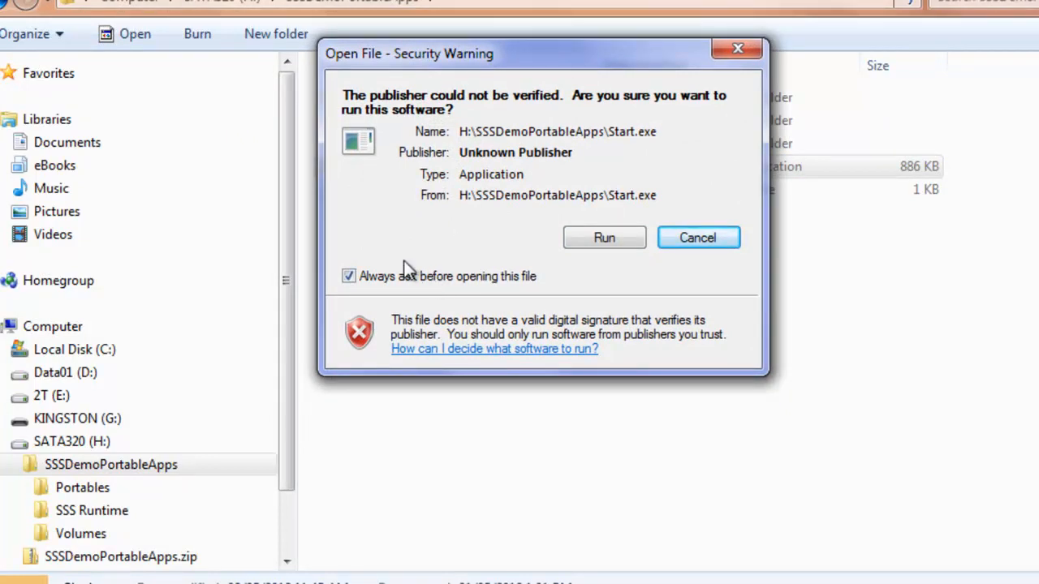
mouse_move(441, 294)
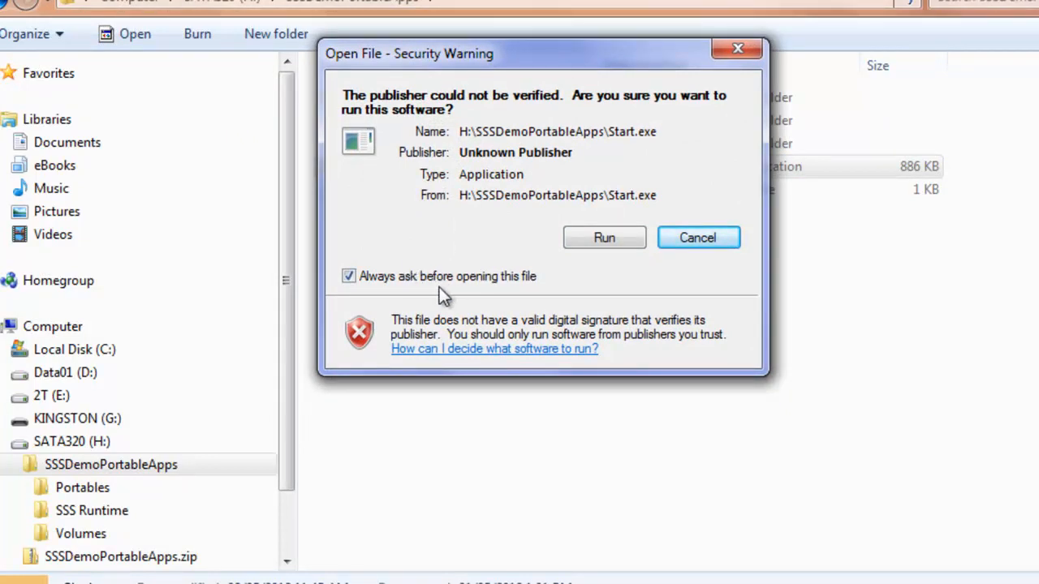
left_click(347, 276)
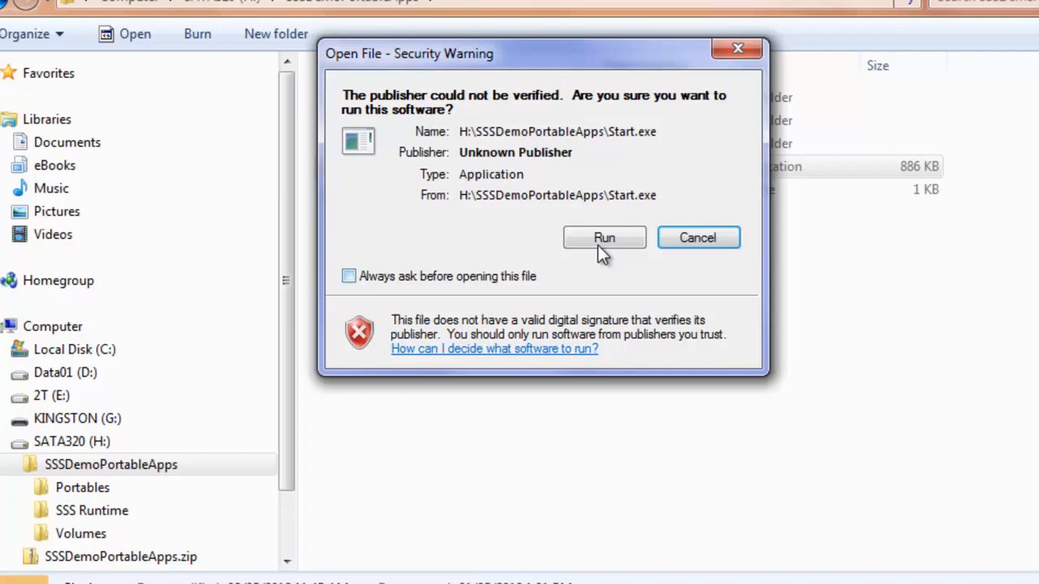
mouse_move(403, 284)
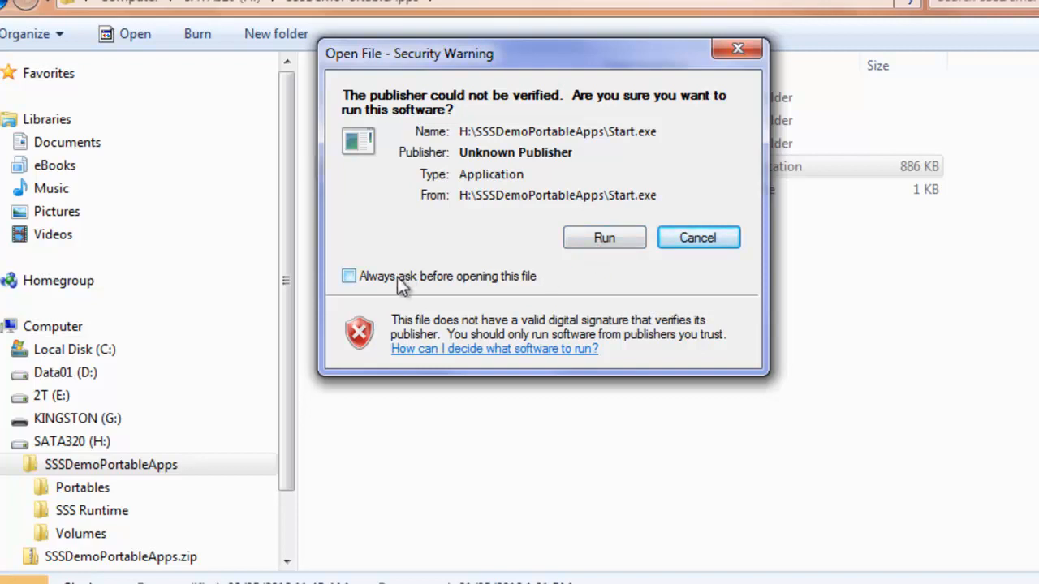
mouse_move(613, 270)
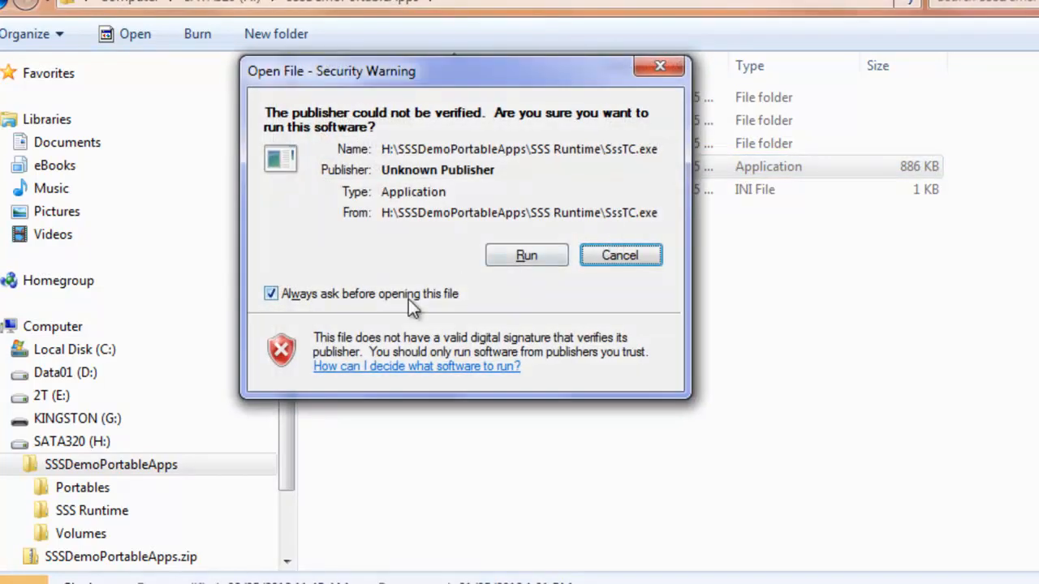
left_click(271, 292)
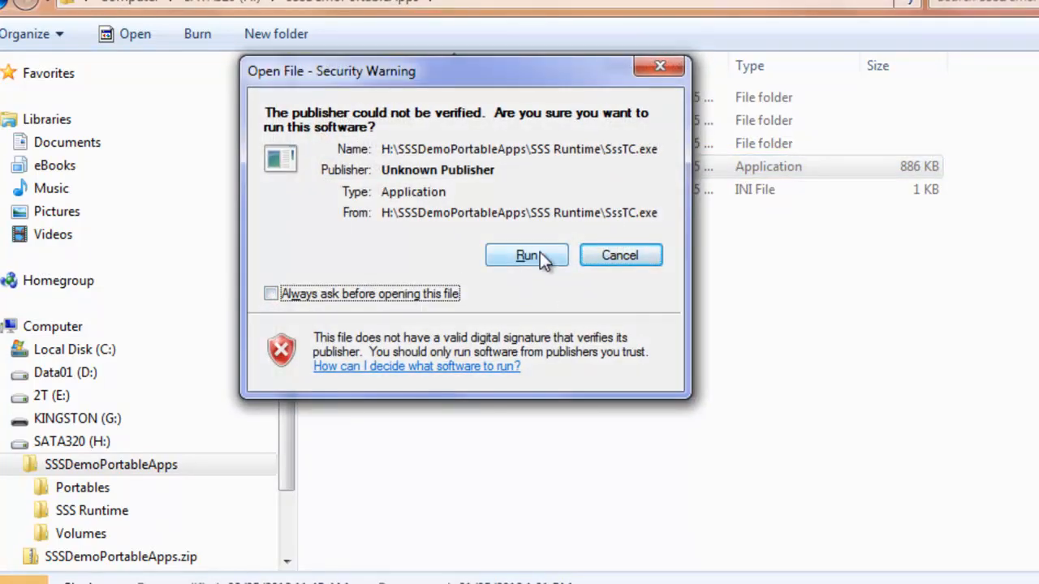
left_click(526, 254)
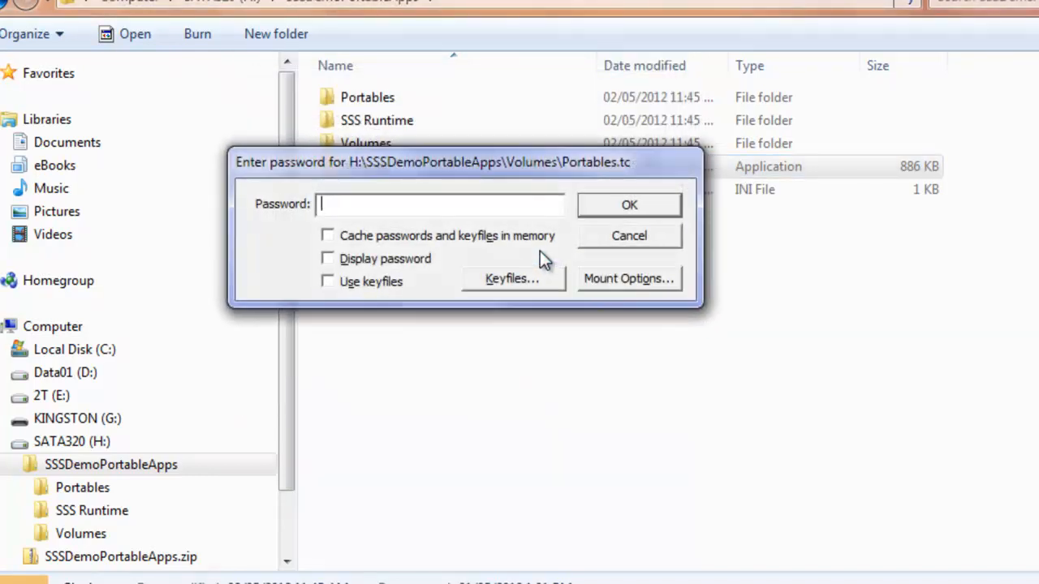
left_click(328, 258)
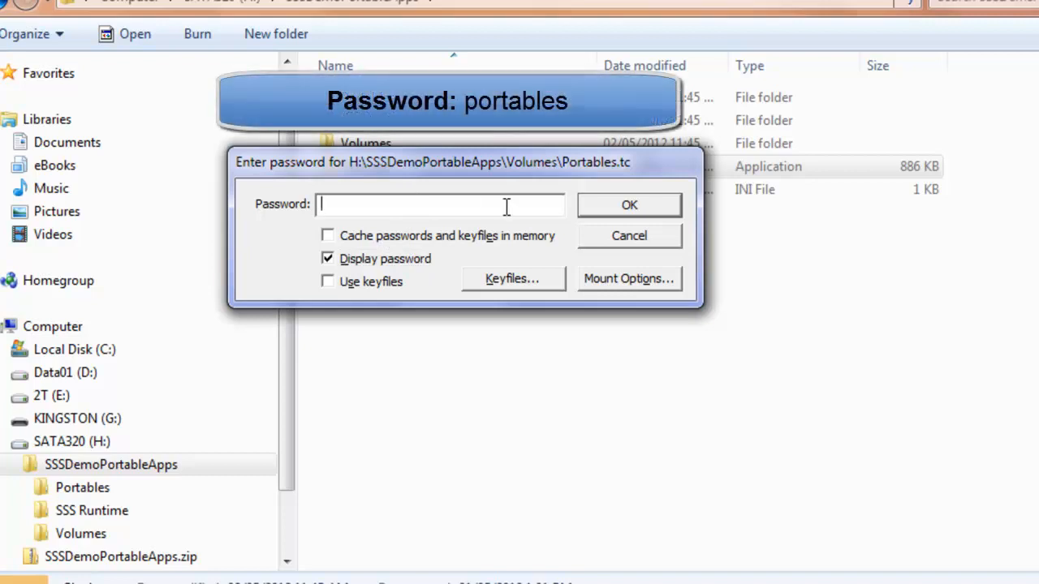
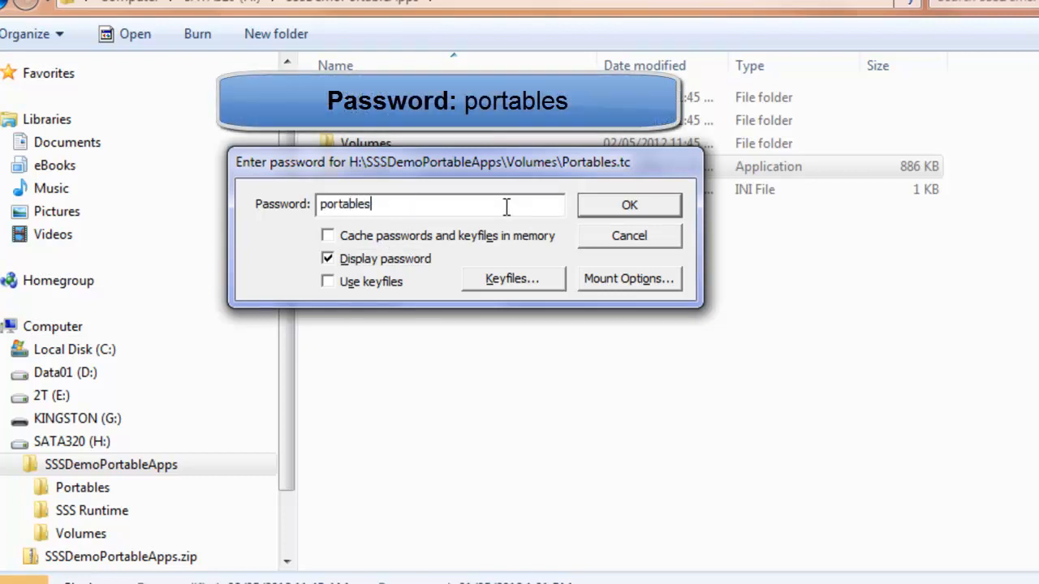
left_click(630, 204)
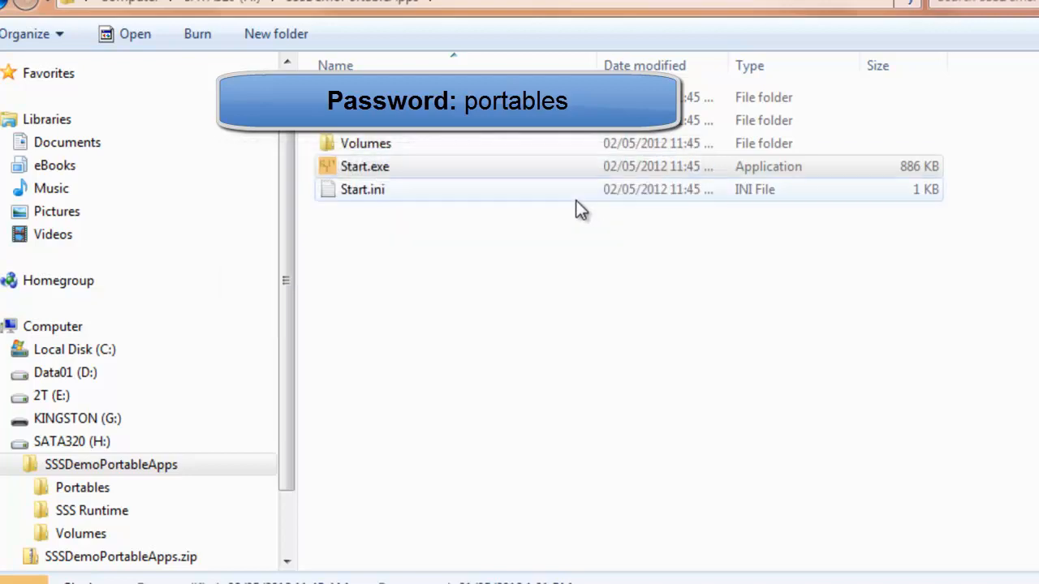
Bring up the PortableApps.com menu listing FileZilla, Firefox and Skype from Removable Disk (F:).
double_click(364, 165)
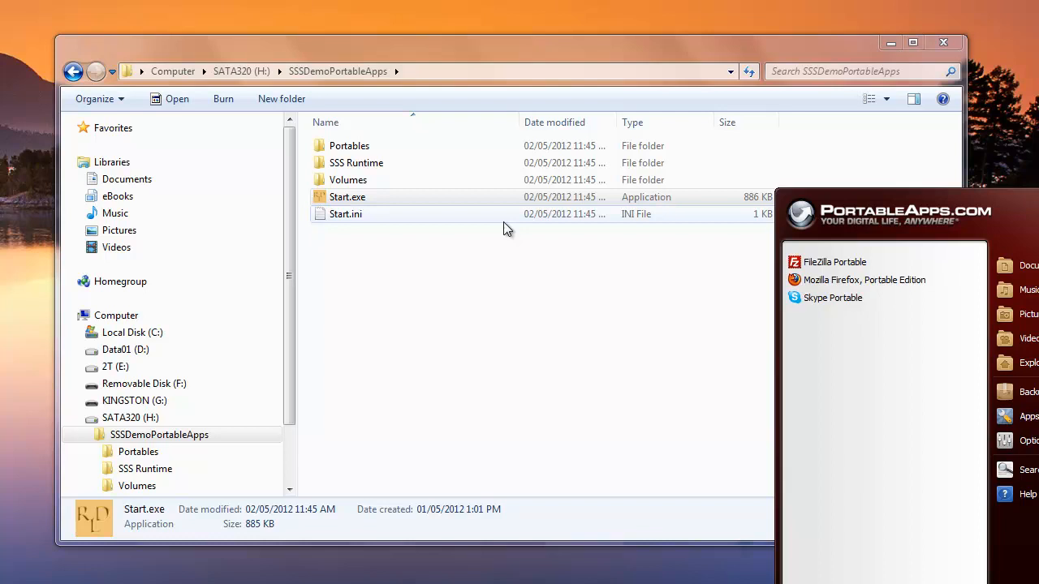
mouse_move(500, 247)
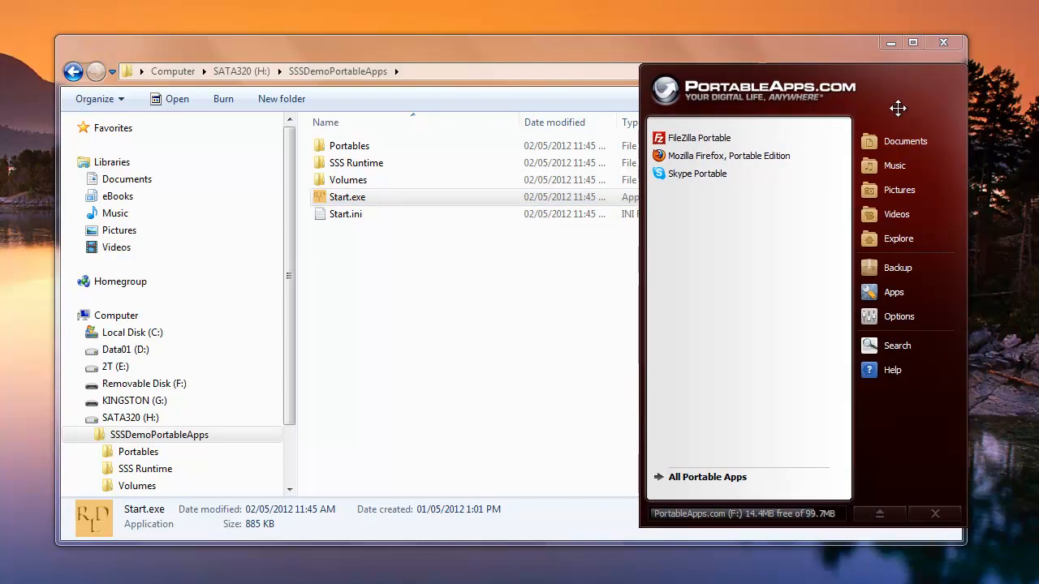
mouse_move(760, 390)
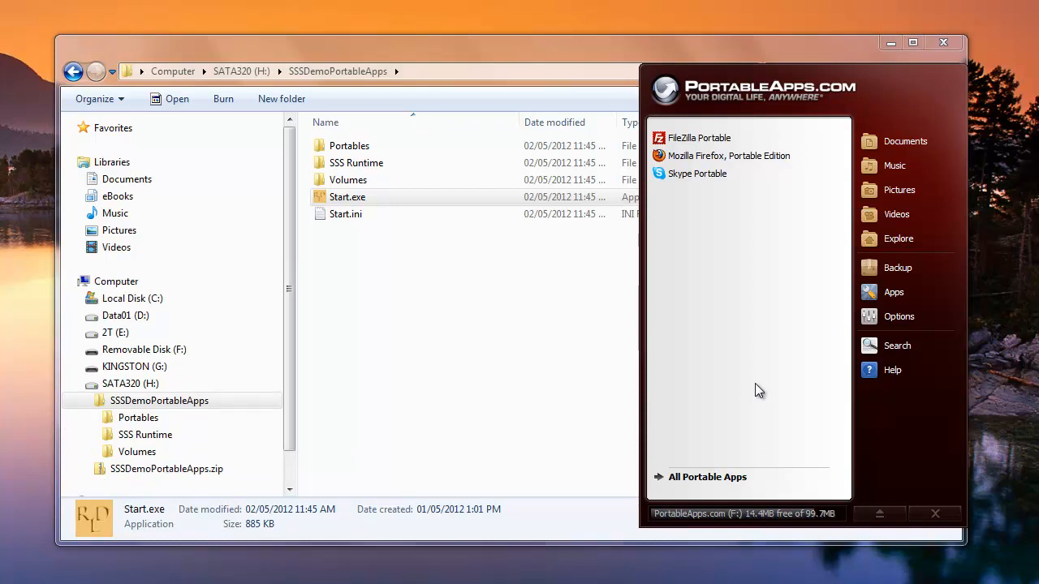
mouse_move(750, 156)
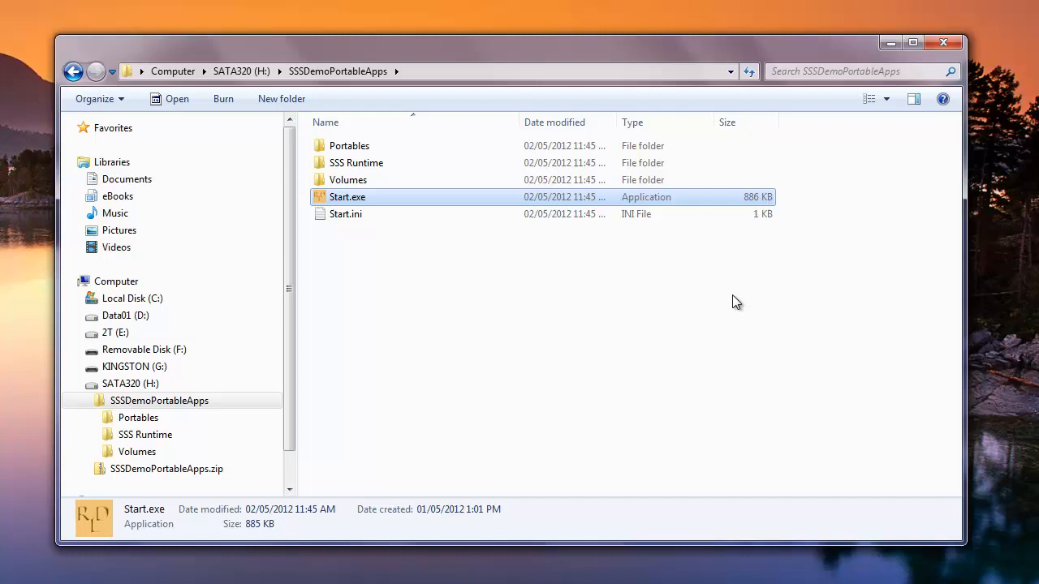
Launch Firefox Portable, view the Mozilla Firefox Start Page, then close the browser.
double_click(347, 196)
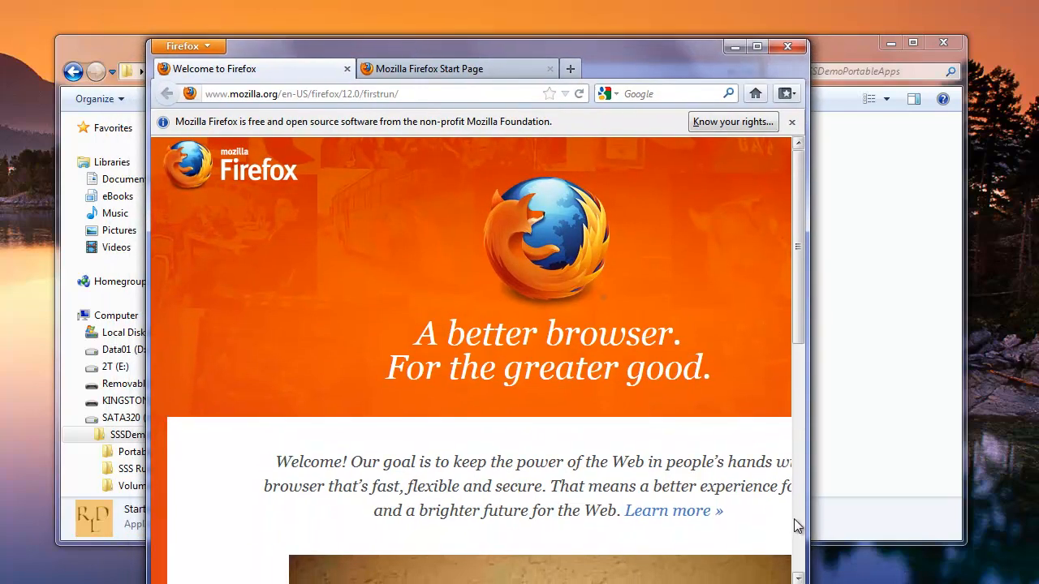
left_click_drag(798, 523, 974, 527)
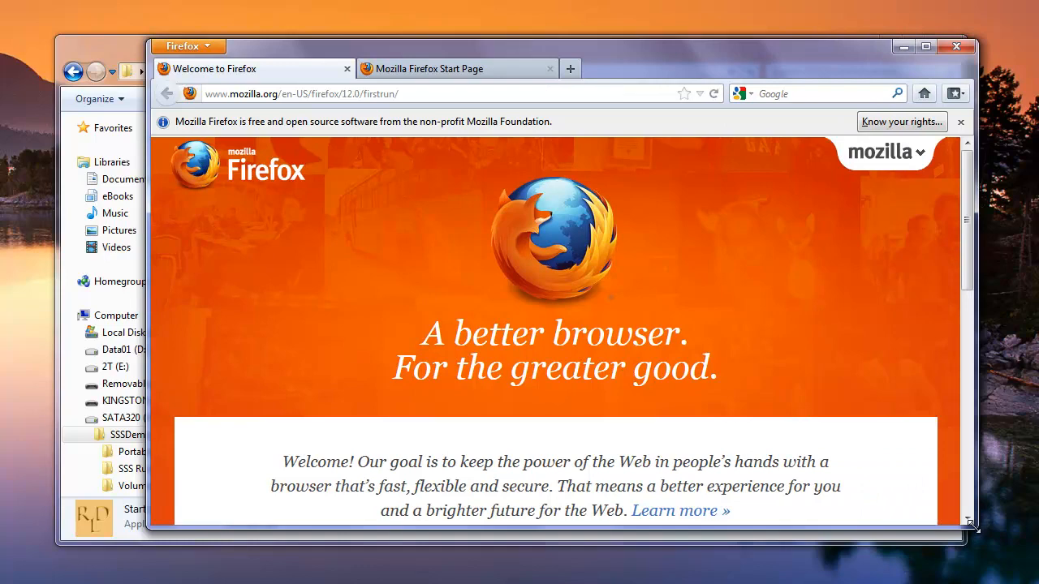
mouse_move(691, 316)
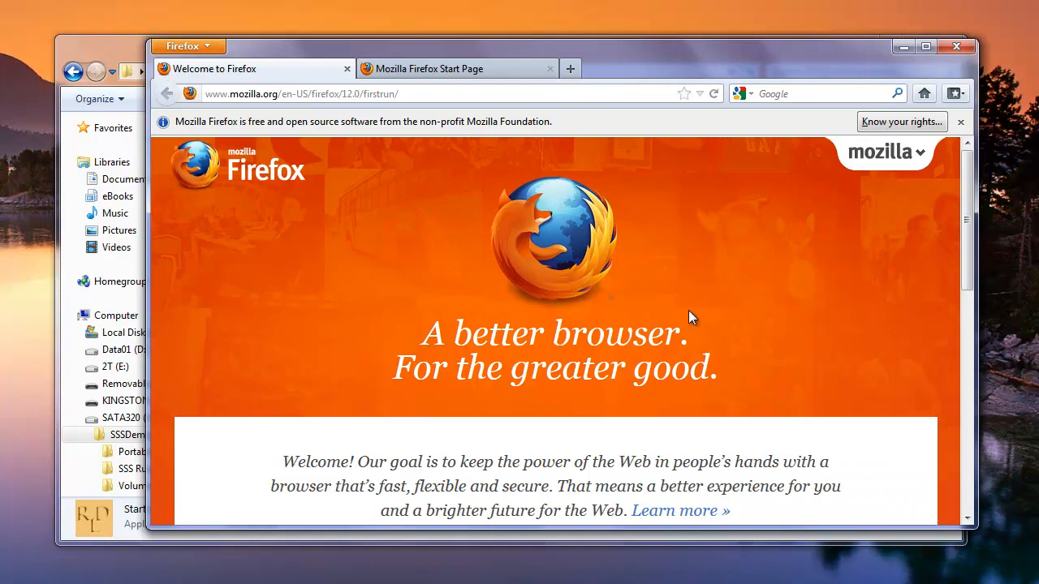
mouse_move(737, 122)
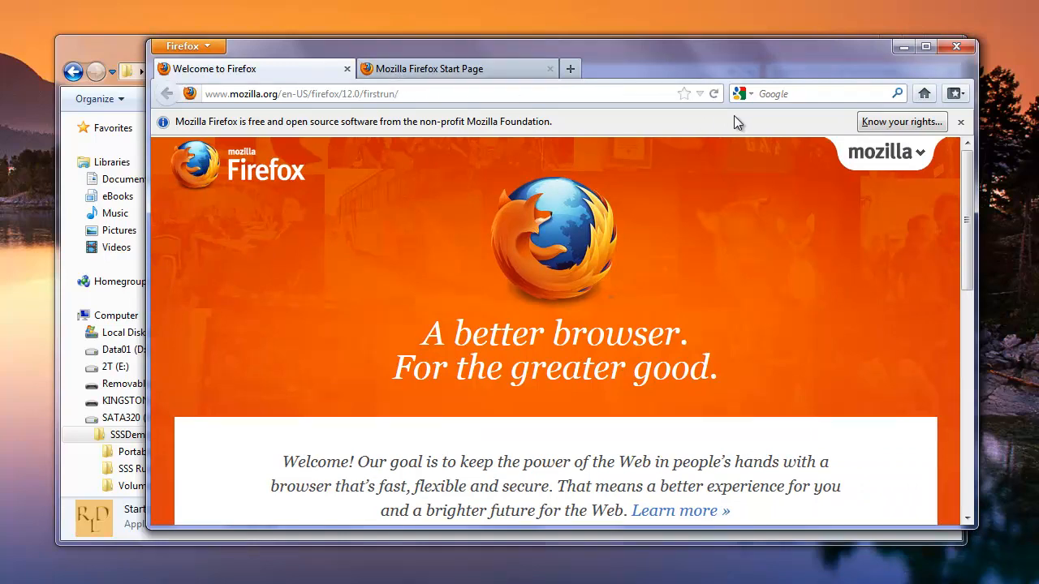
left_click(457, 68)
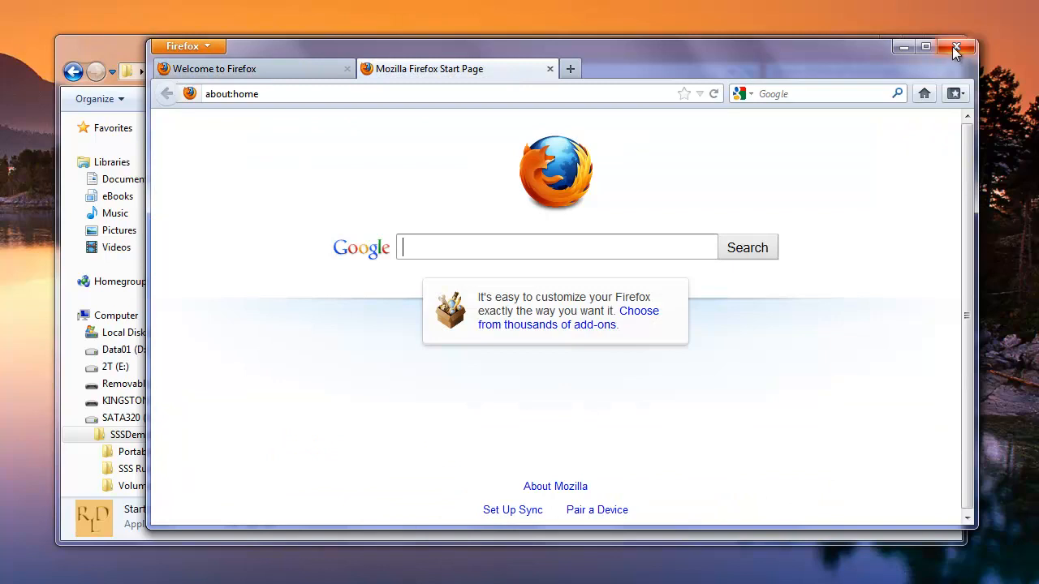
left_click(956, 46)
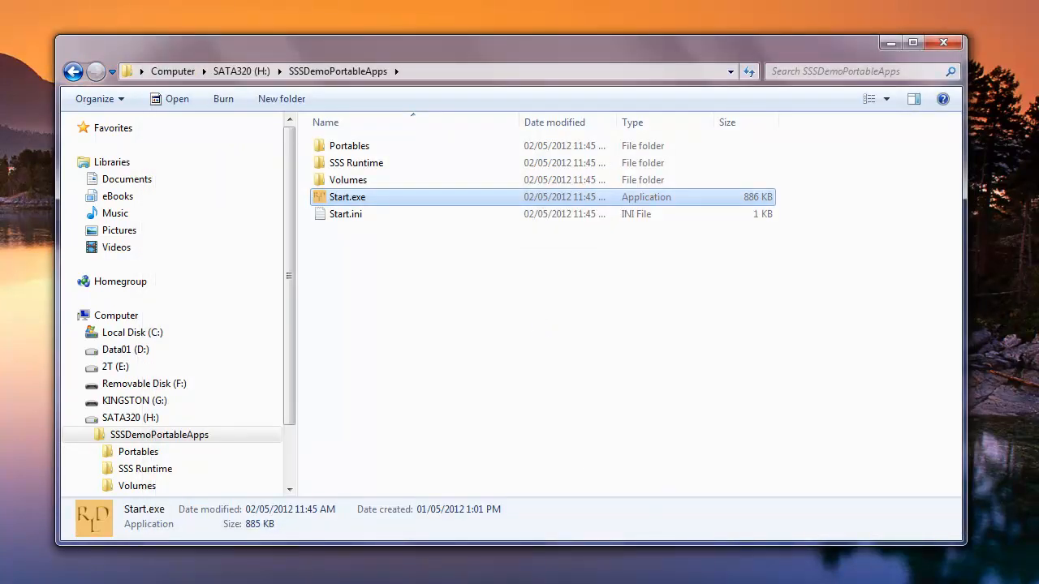
double_click(348, 196)
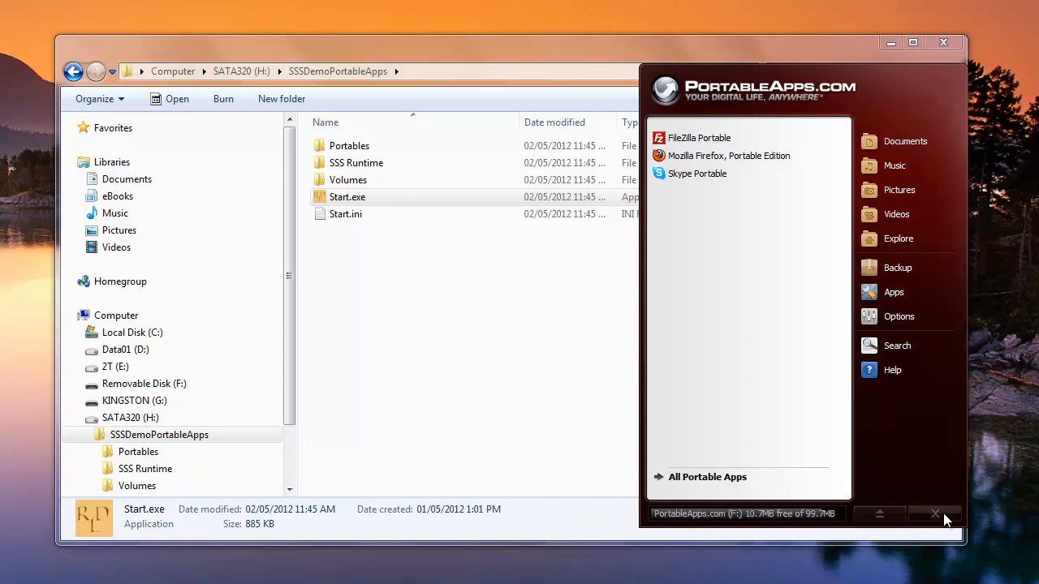
left_click(935, 513)
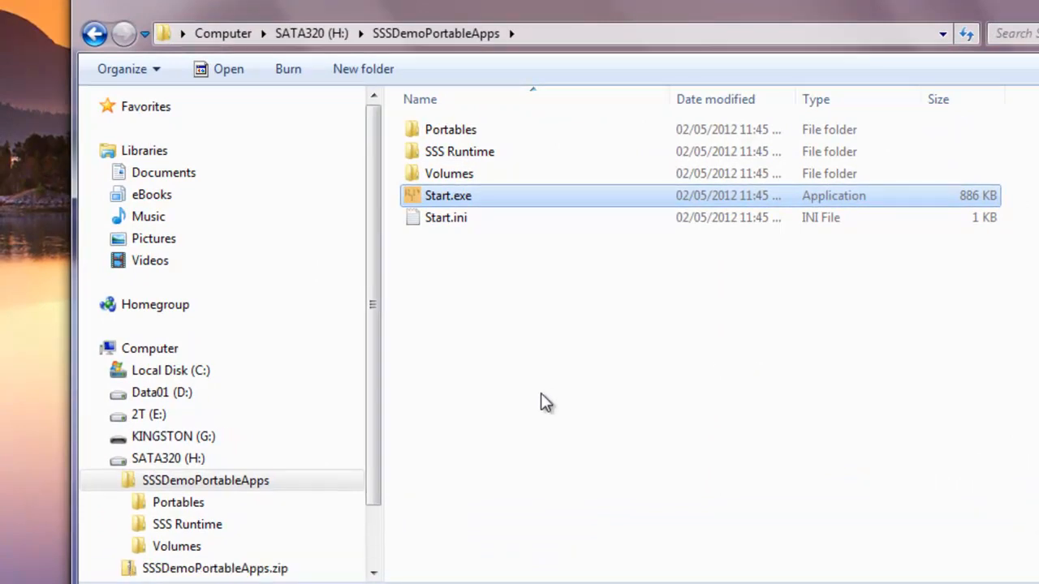
Drag Portables, SSS Runtime and Volumes from H:\SSSDemoPortableApps onto the empty KINGSTON (G:) drive.
scroll("down", 3)
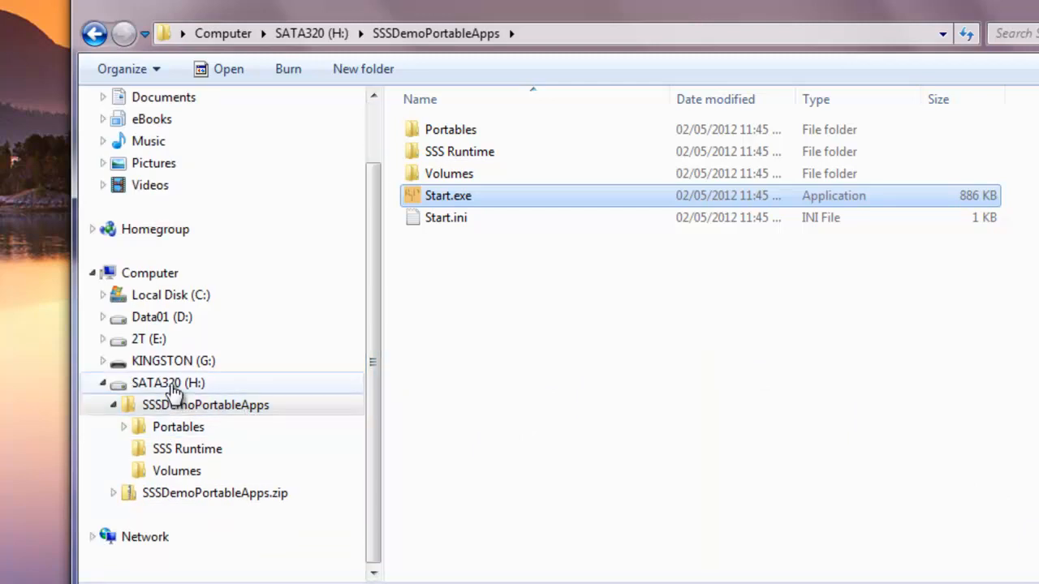
mouse_move(172, 360)
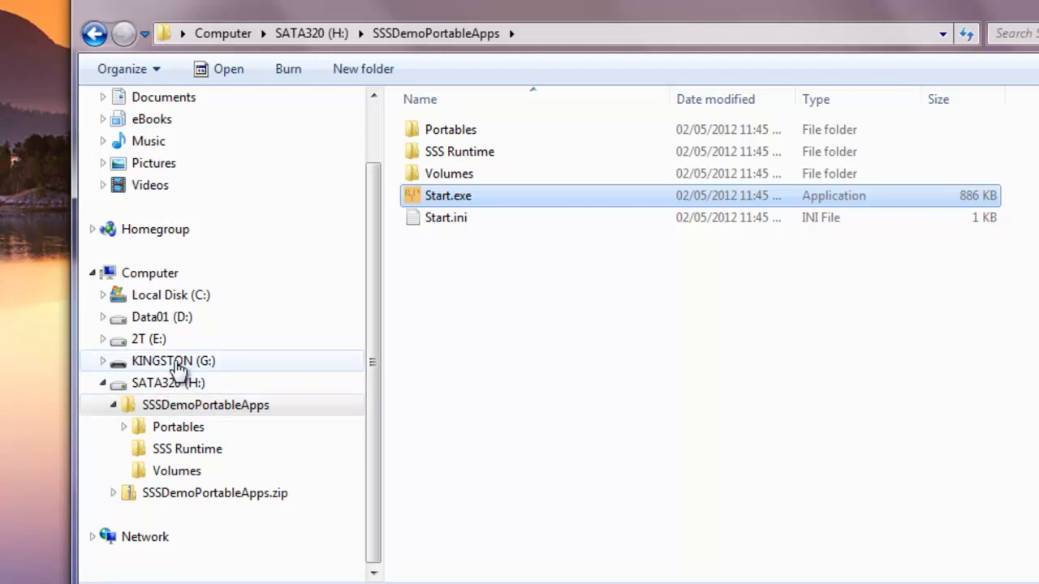
left_click(169, 383)
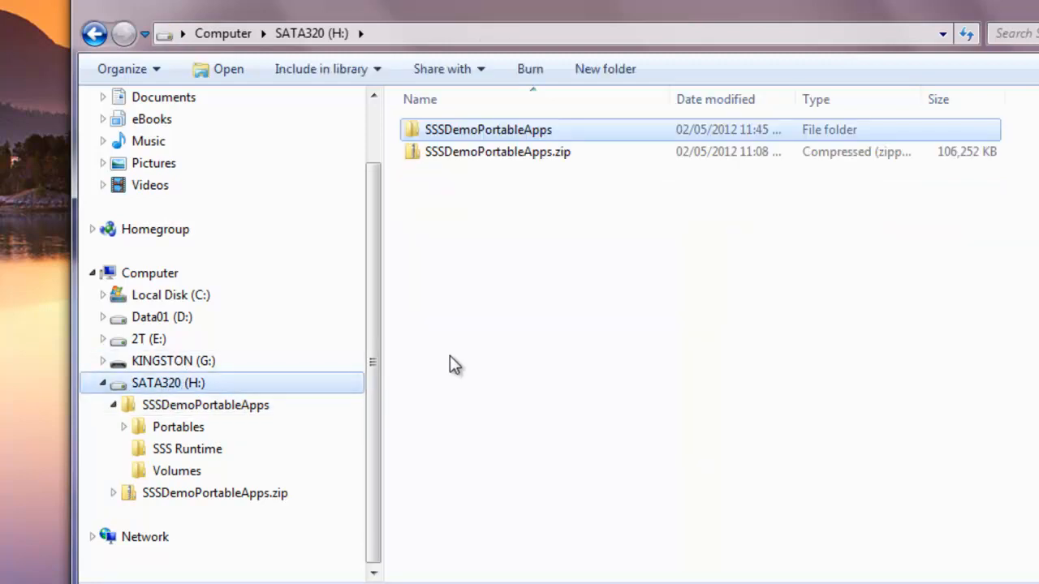
mouse_move(478, 195)
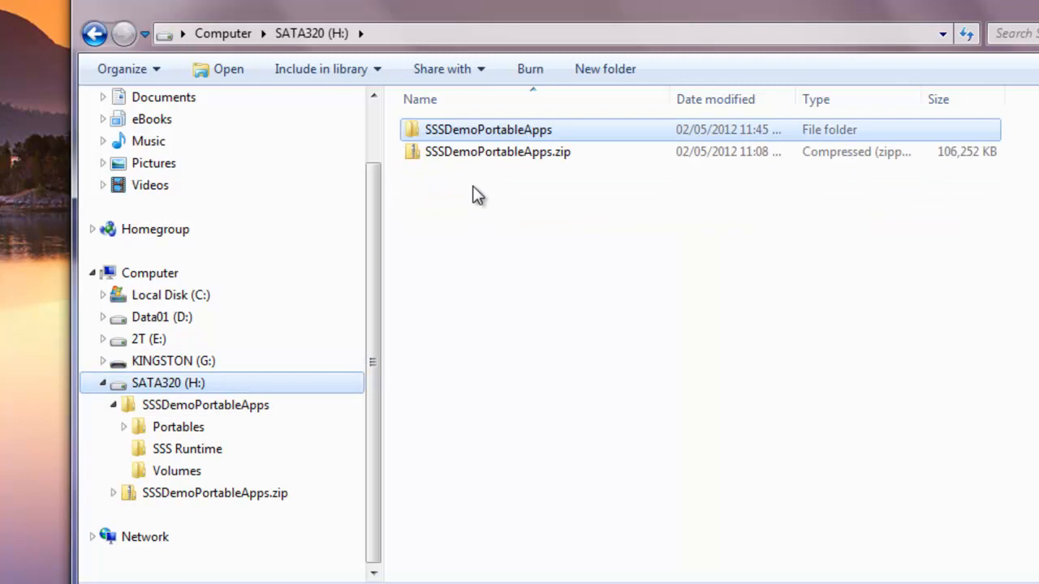
mouse_move(484, 129)
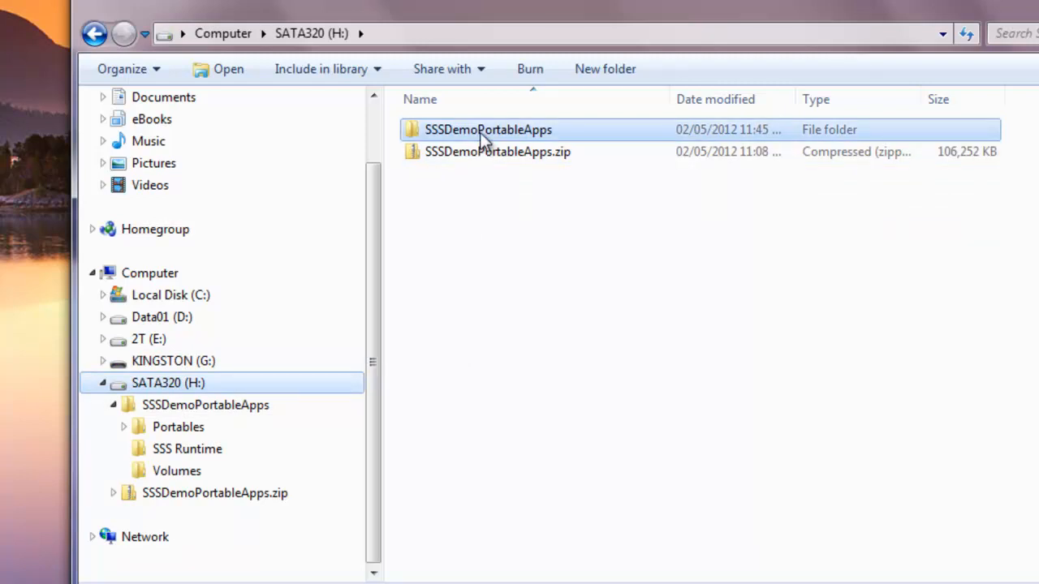
double_click(487, 130)
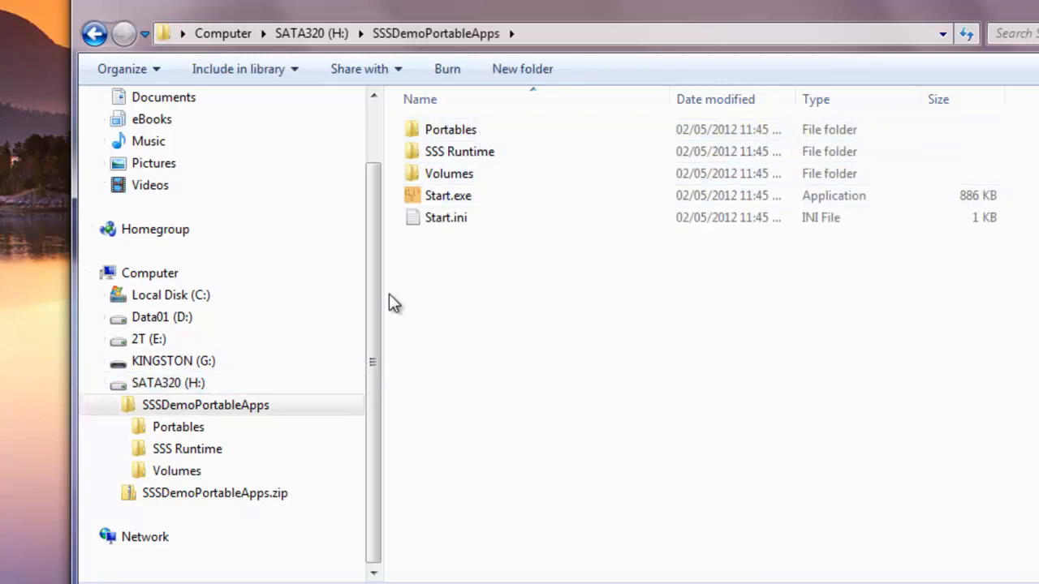
left_click(172, 361)
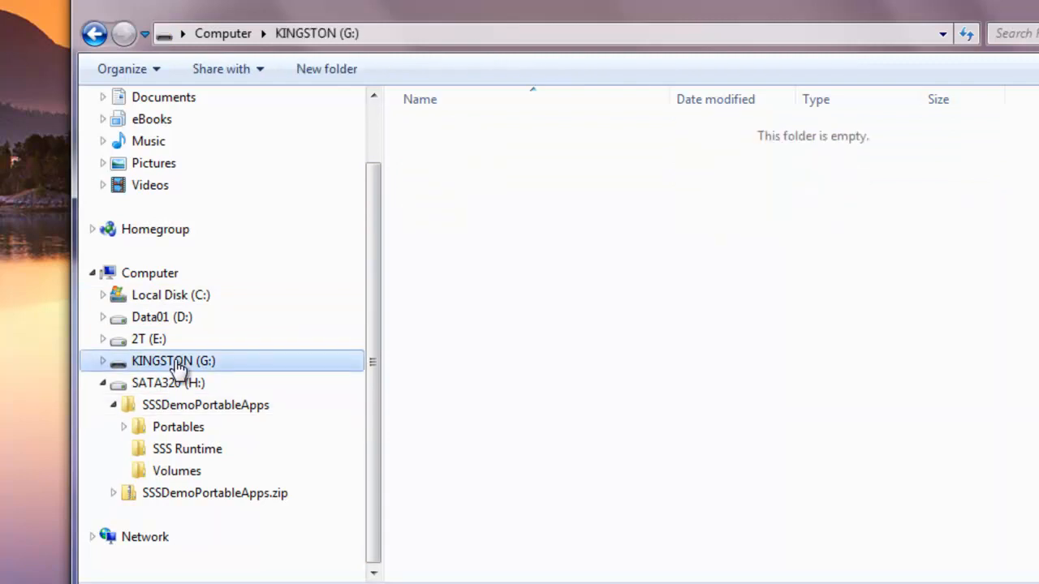
mouse_move(188, 363)
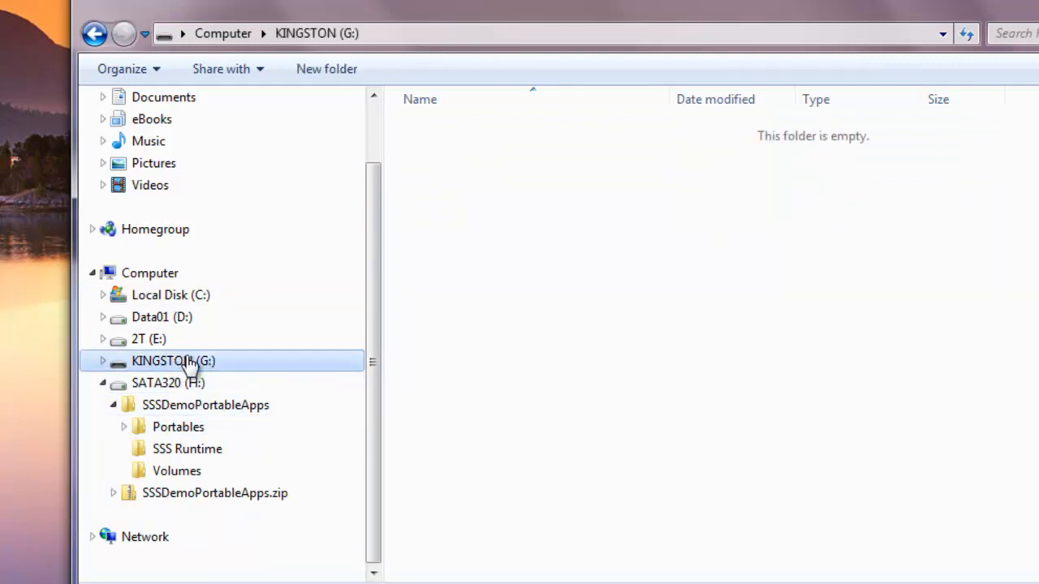
mouse_move(188, 427)
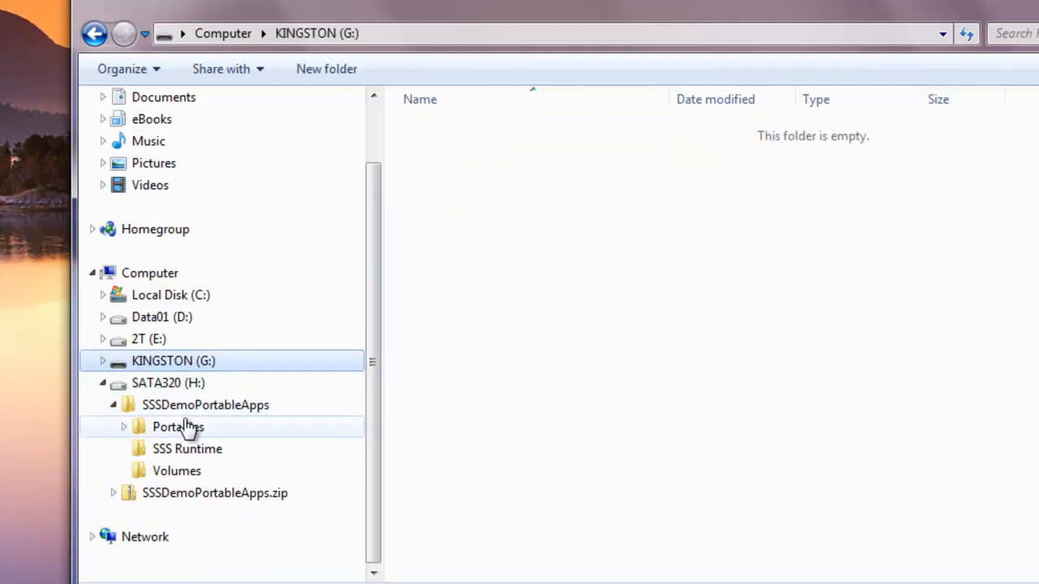
left_click(205, 404)
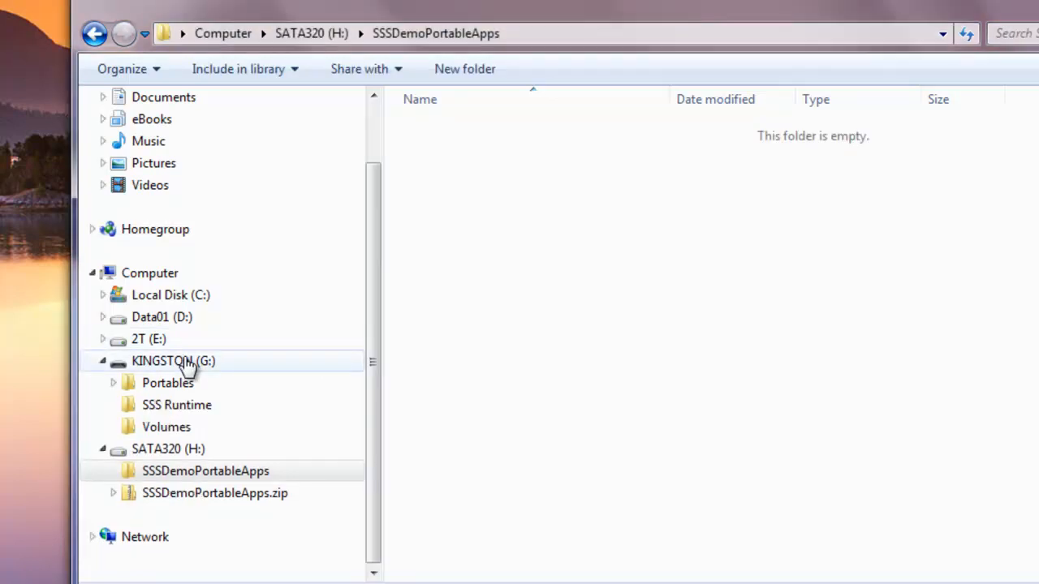
left_click(172, 361)
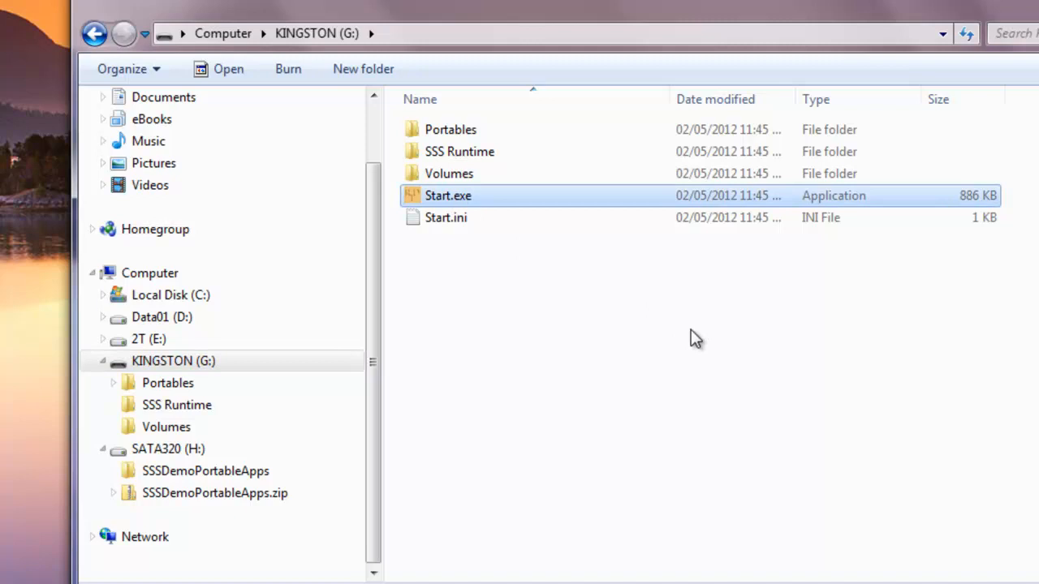
double_click(448, 194)
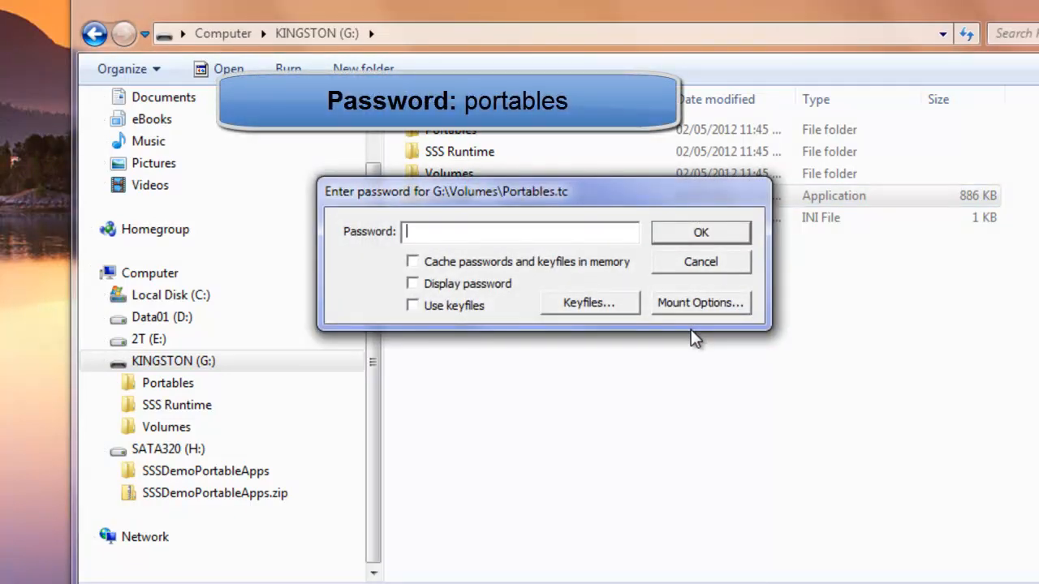
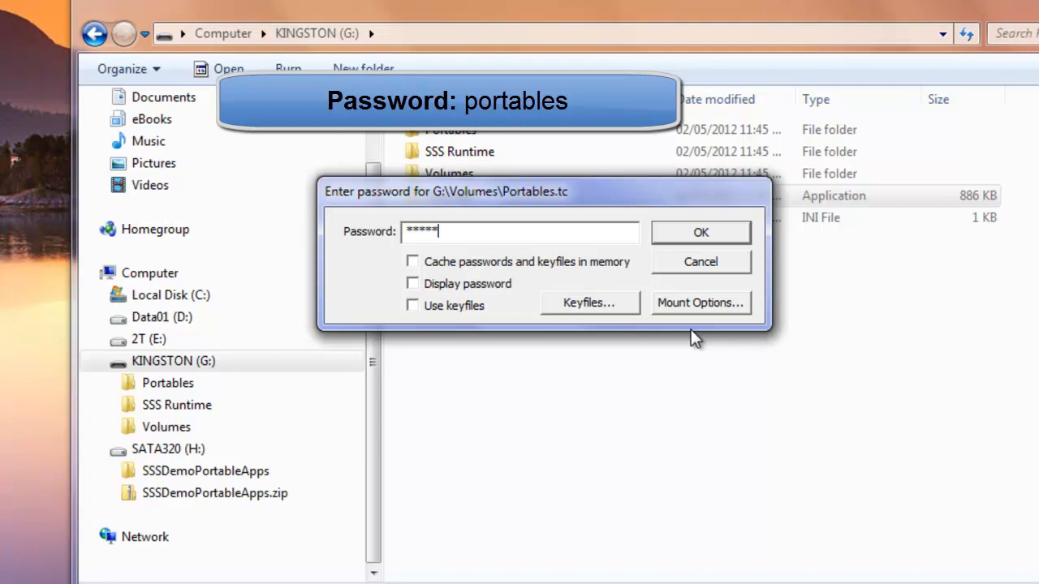
left_click(699, 232)
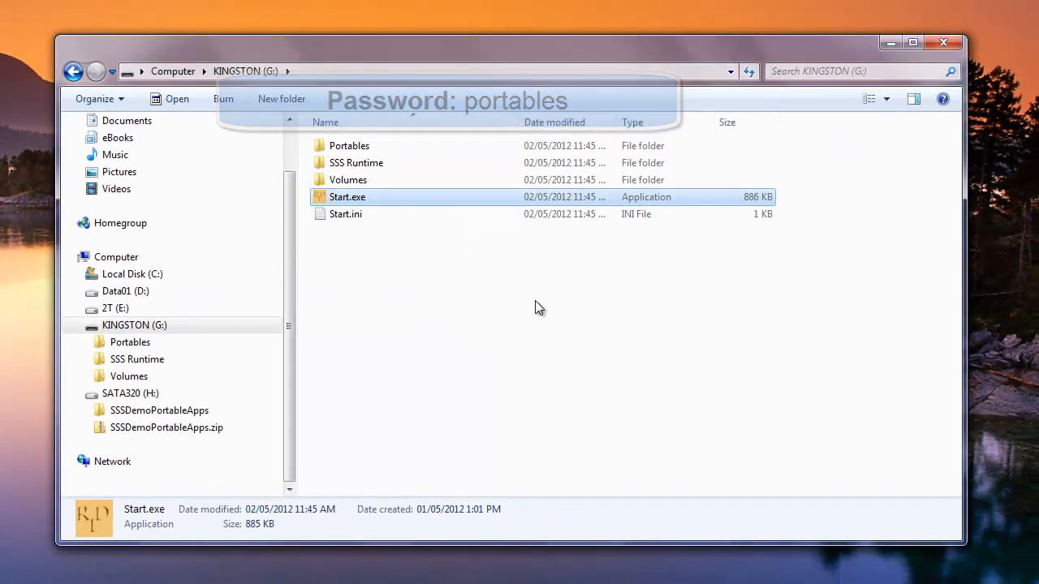
double_click(348, 196)
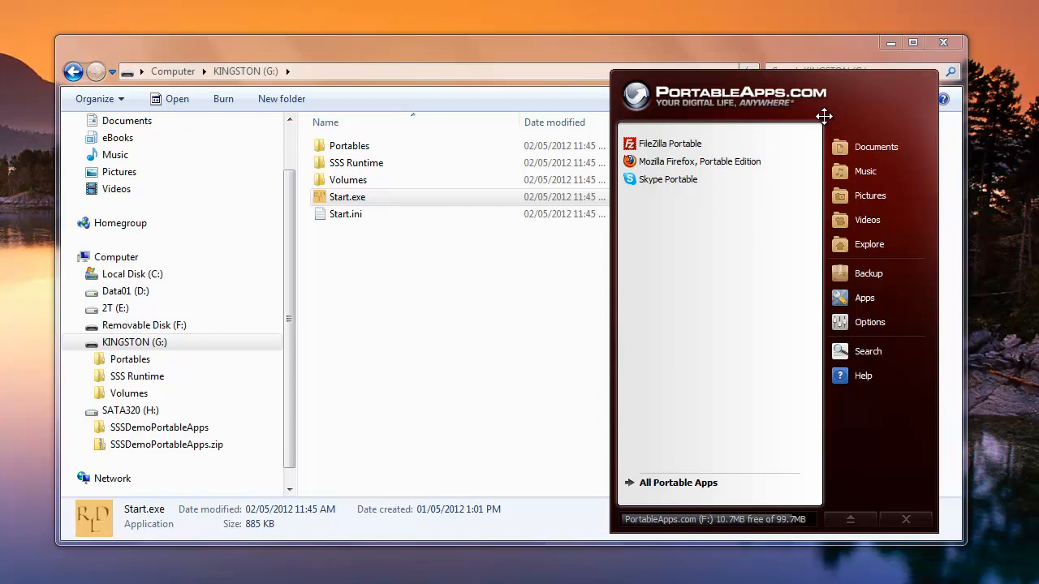
mouse_move(682, 146)
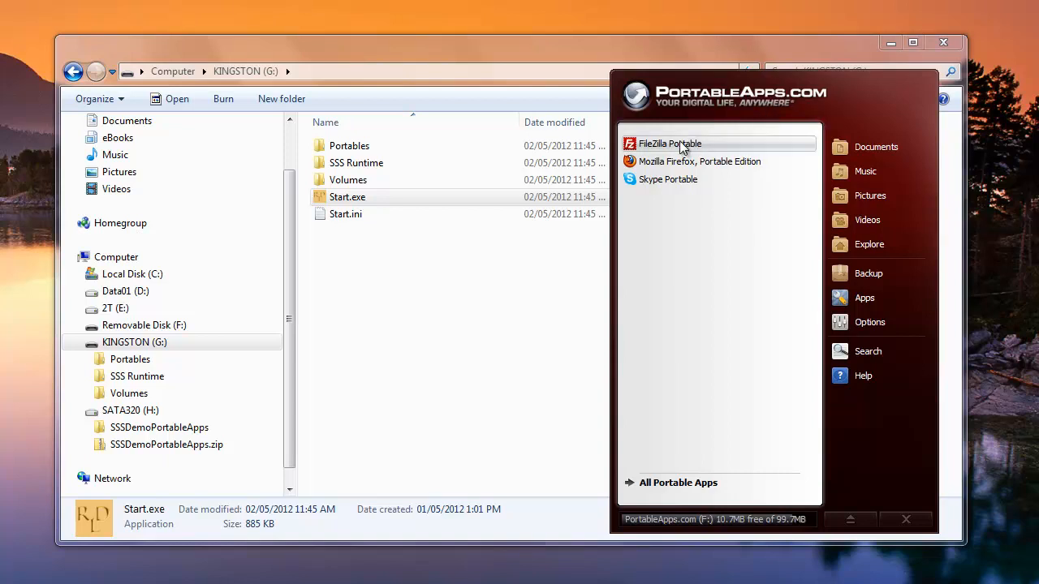
left_click(668, 143)
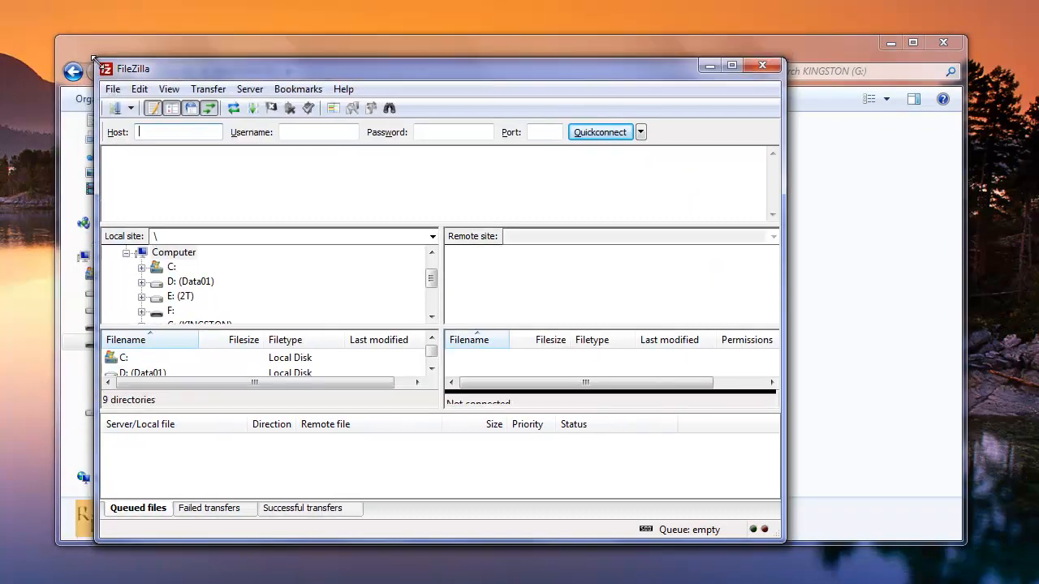
left_click_drag(438, 69, 544, 76)
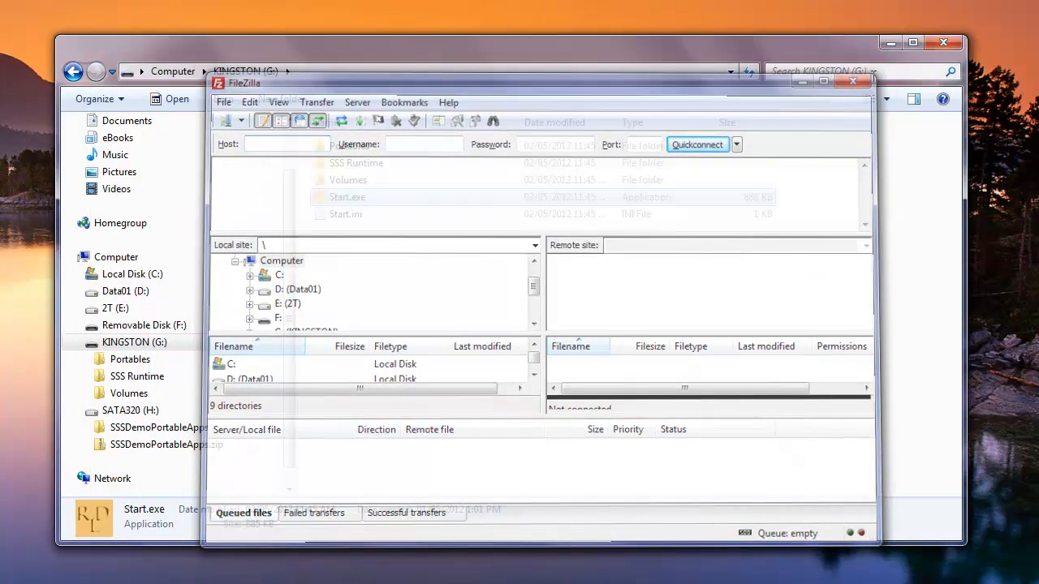
left_click(854, 82)
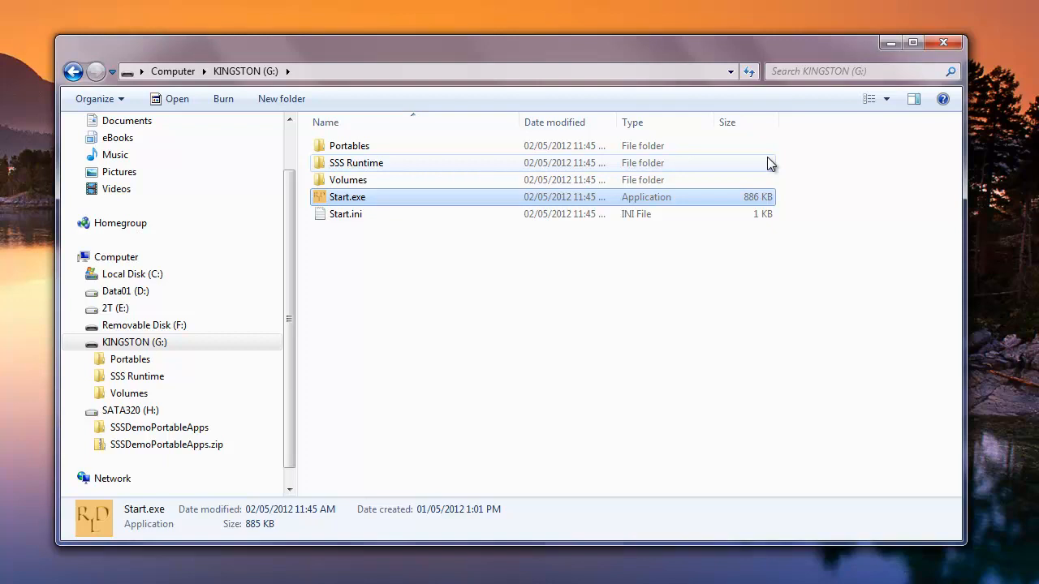
mouse_move(397, 244)
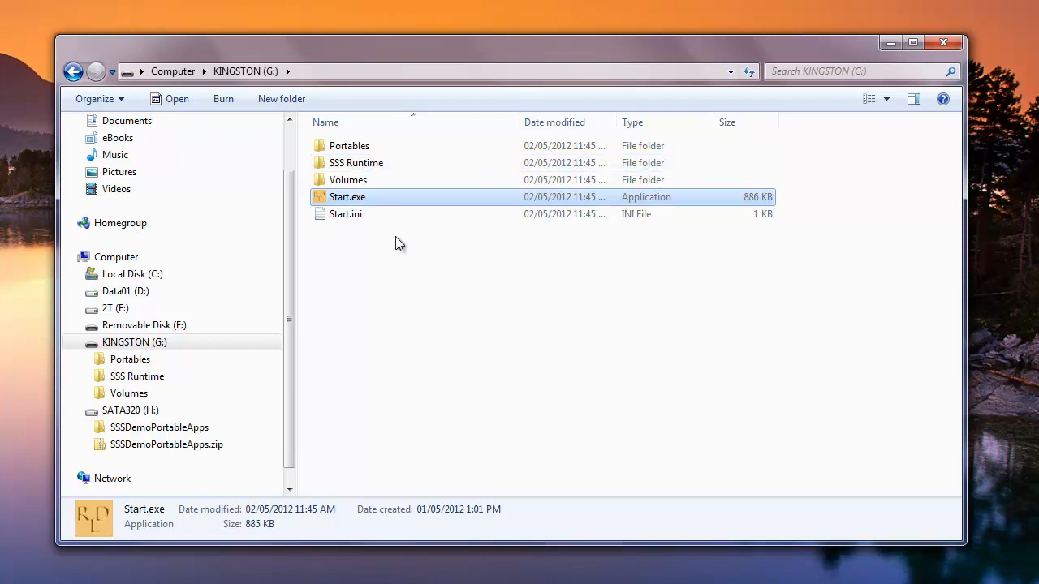
mouse_move(393, 244)
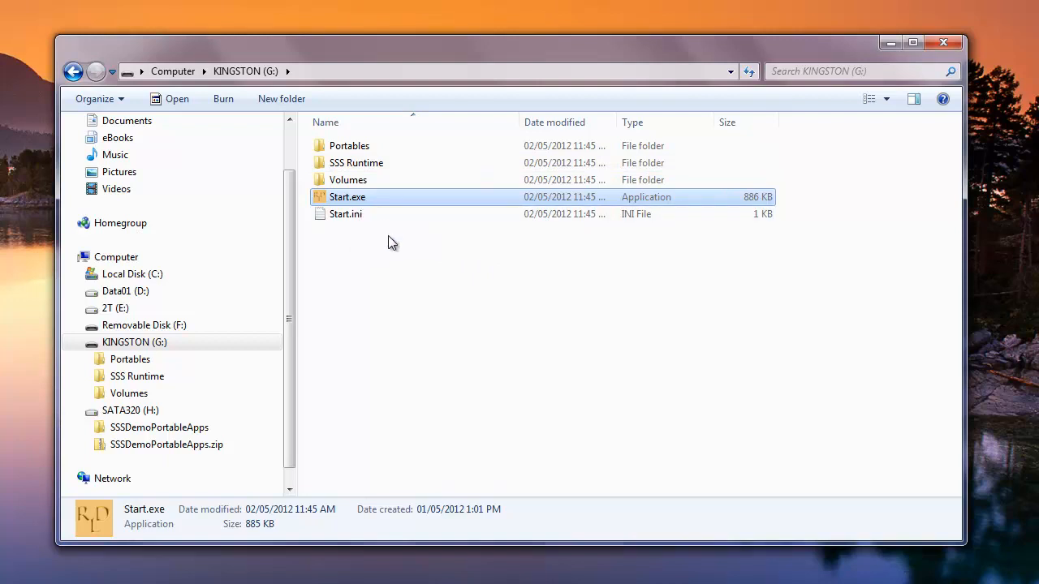
left_click(348, 196)
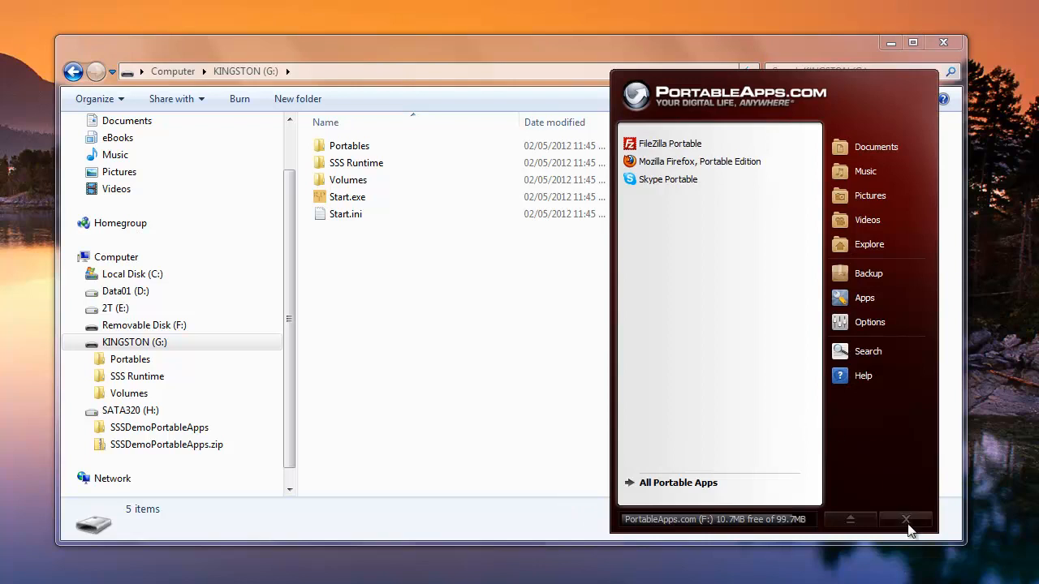
left_click(906, 519)
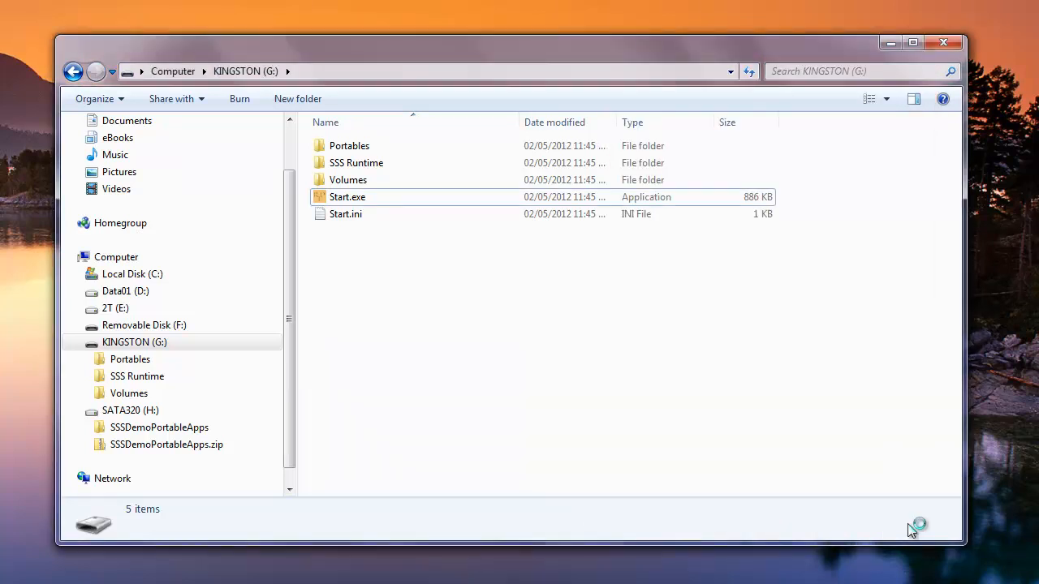